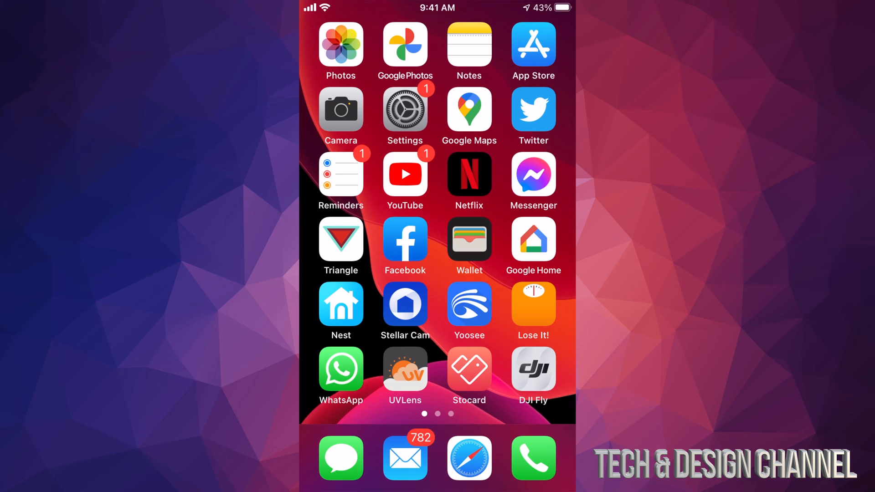
Search Spotlight for 'app store' and launch the App Store from the results.
{"action": "scroll", "scroll_direction": "down", "scroll_amount": 3}
{"action": "type", "text": "app store"}
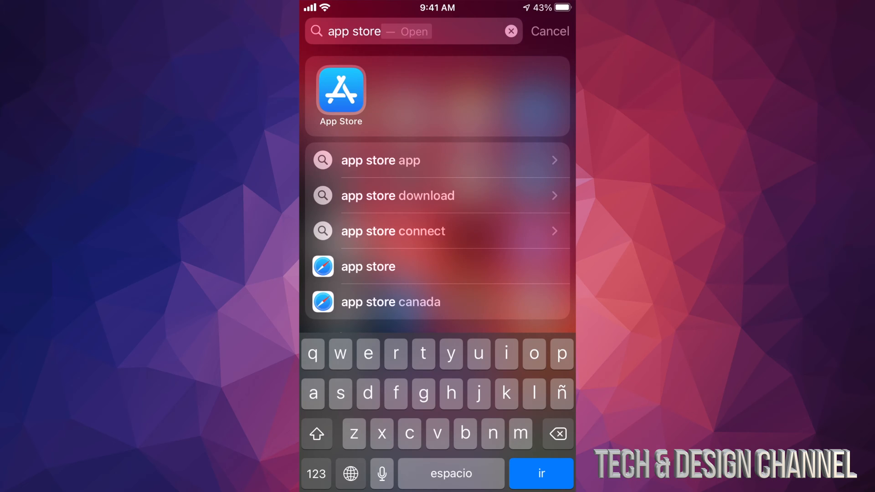
{"action": "left_click", "coordinate": [340, 91]}
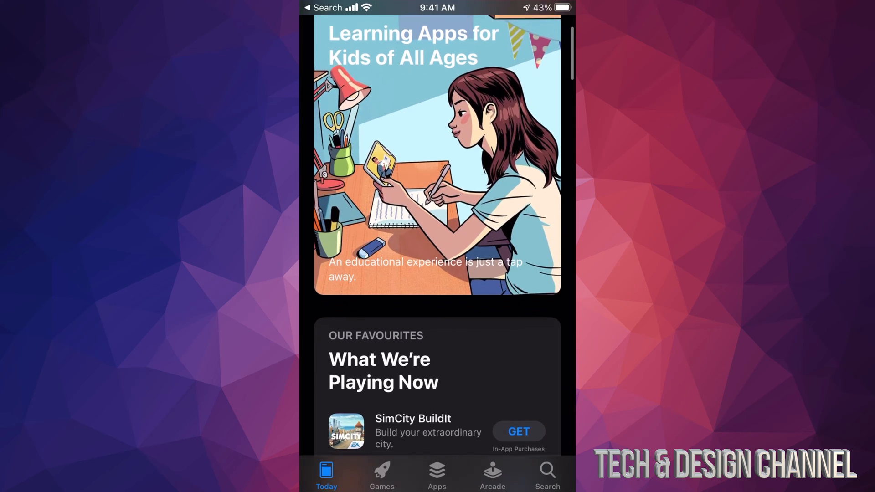
Browse down the Today stories and switch to the Apps section.
{"action": "scroll", "scroll_direction": "down", "scroll_amount": 3}
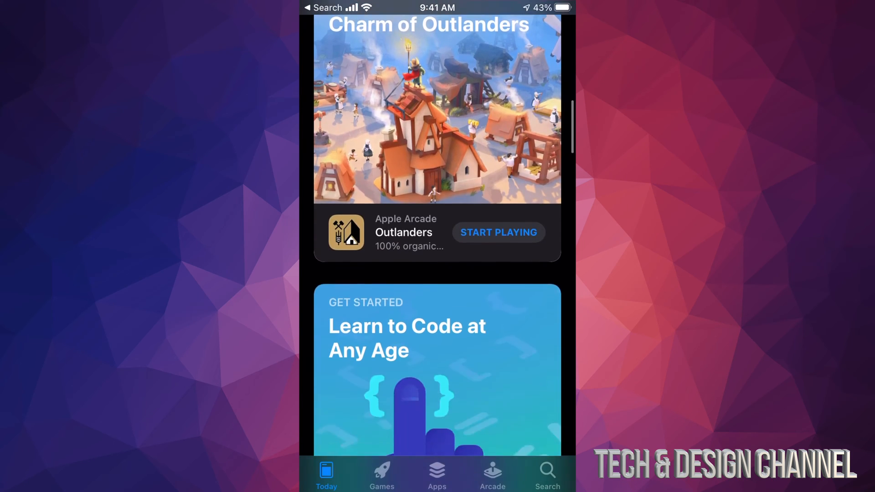
{"action": "scroll", "scroll_direction": "down", "scroll_amount": 3}
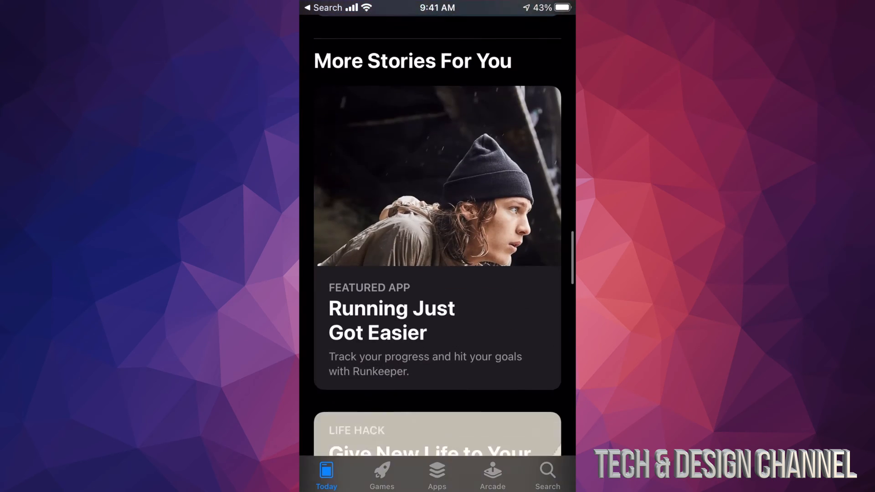
{"action": "scroll", "scroll_direction": "down", "scroll_amount": 3}
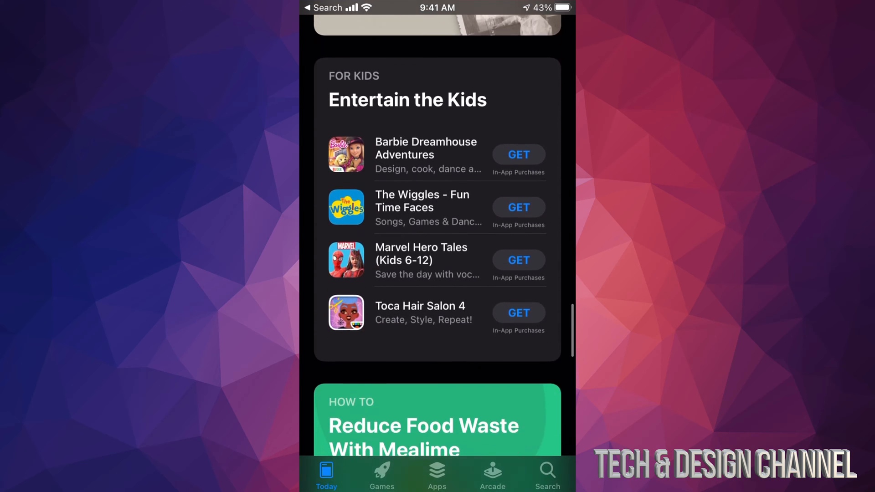
{"action": "scroll", "scroll_direction": "down", "scroll_amount": 3}
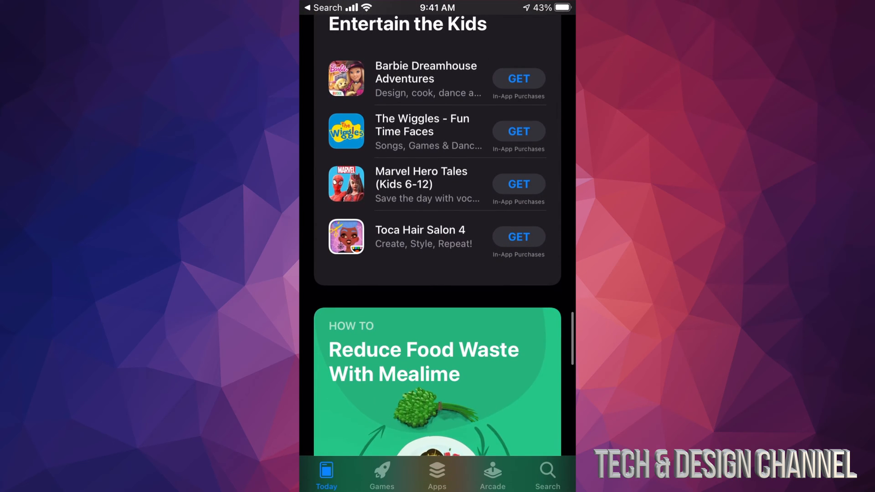
{"action": "left_click", "coordinate": [436, 474]}
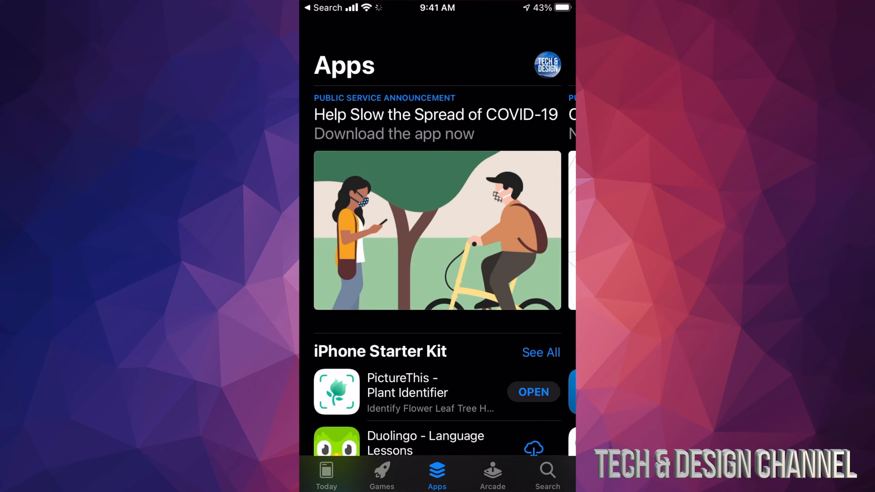
{"action": "scroll", "scroll_direction": "down", "scroll_amount": 3}
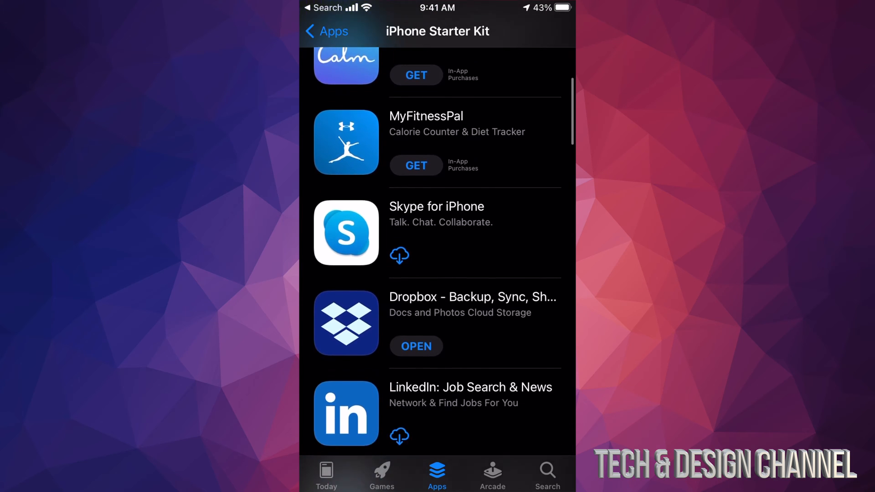
{"action": "scroll", "scroll_direction": "down", "scroll_amount": 3}
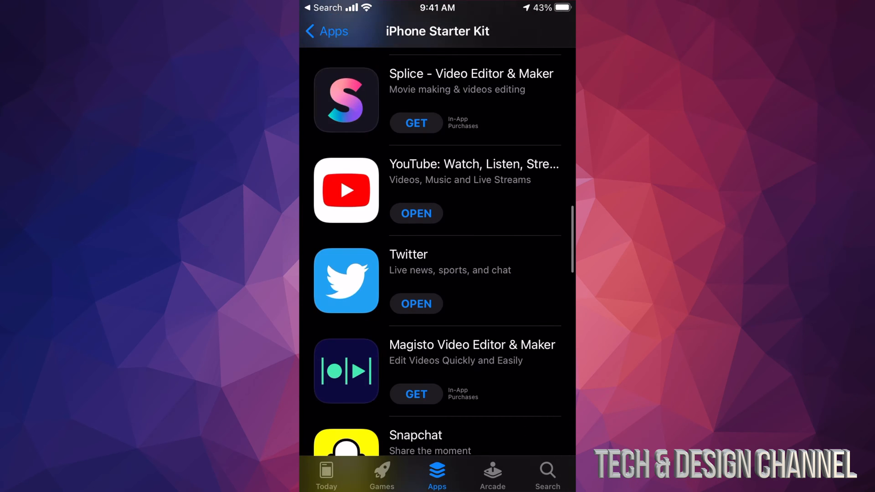
{"action": "left_click", "coordinate": [326, 31]}
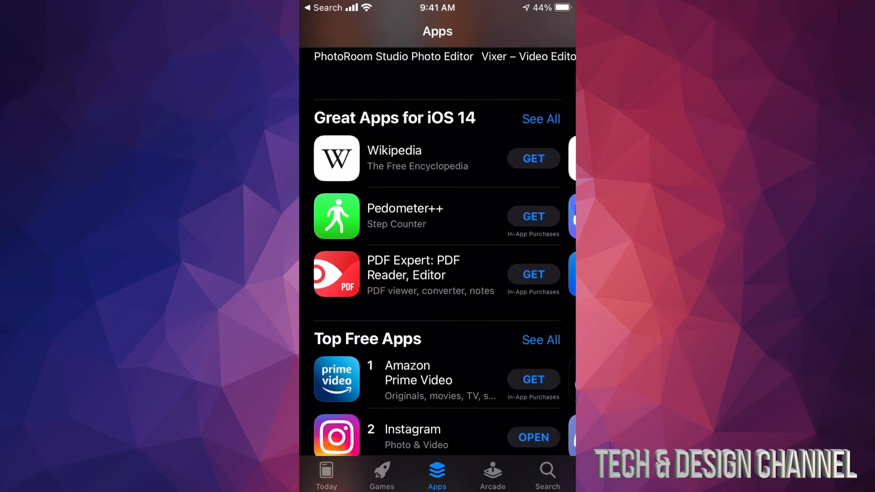
Scroll the Apps page to Top Free Apps and bring up the full free apps chart.
{"action": "scroll", "scroll_direction": "down", "scroll_amount": 3}
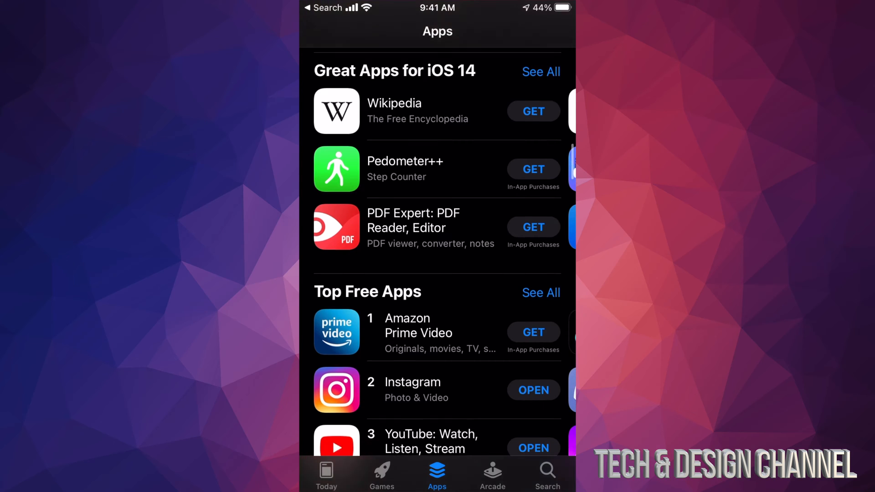
{"action": "scroll", "scroll_direction": "down", "scroll_amount": 3}
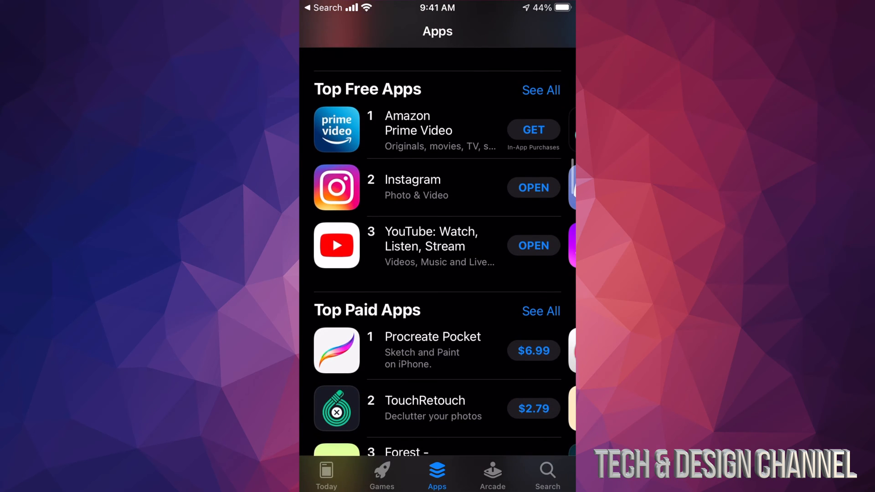
{"action": "scroll", "scroll_direction": "down", "scroll_amount": 3}
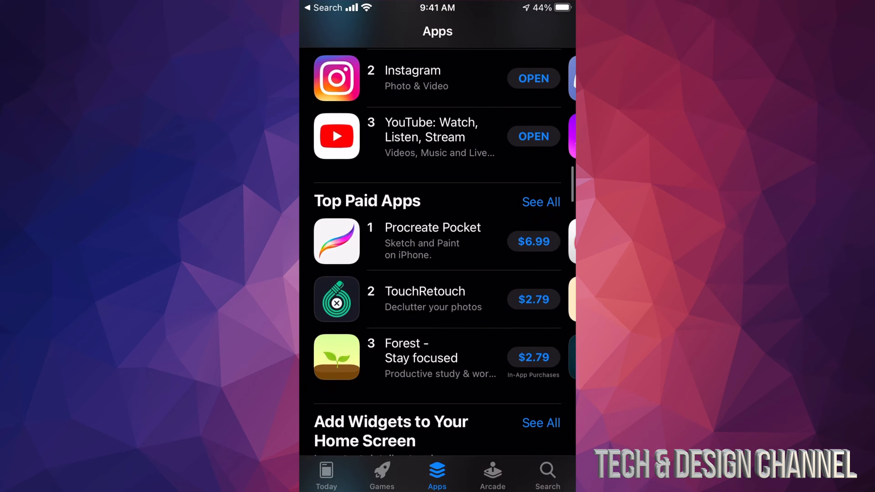
{"action": "scroll", "scroll_direction": "down", "scroll_amount": 3}
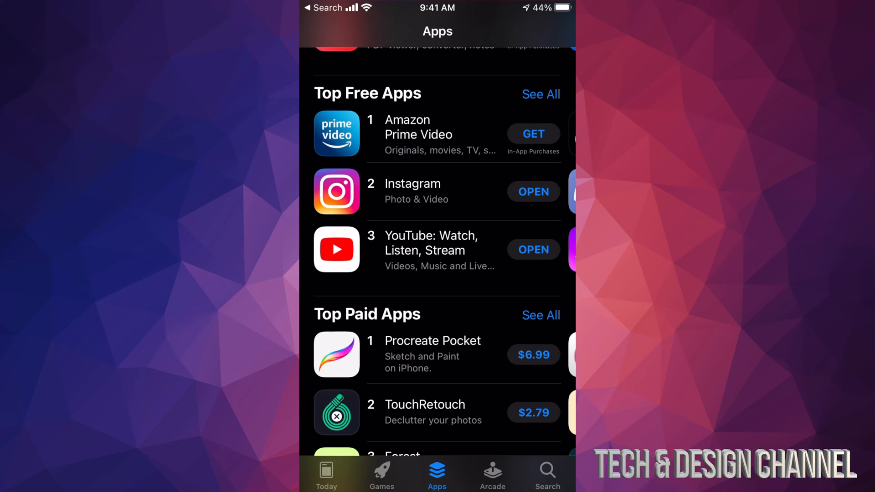
{"action": "left_click", "coordinate": [540, 94]}
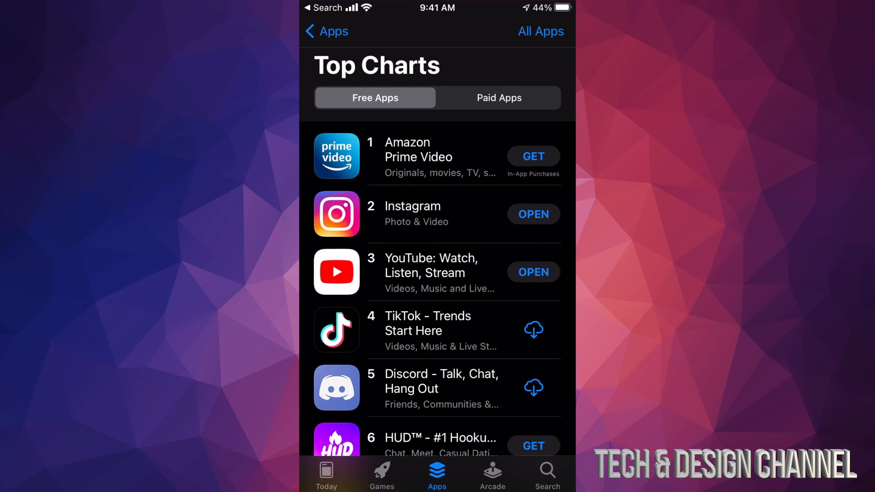
Scroll the free apps chart past rank 75, backing out of Google Classroom's page on the way.
{"action": "scroll", "scroll_direction": "down", "scroll_amount": 3}
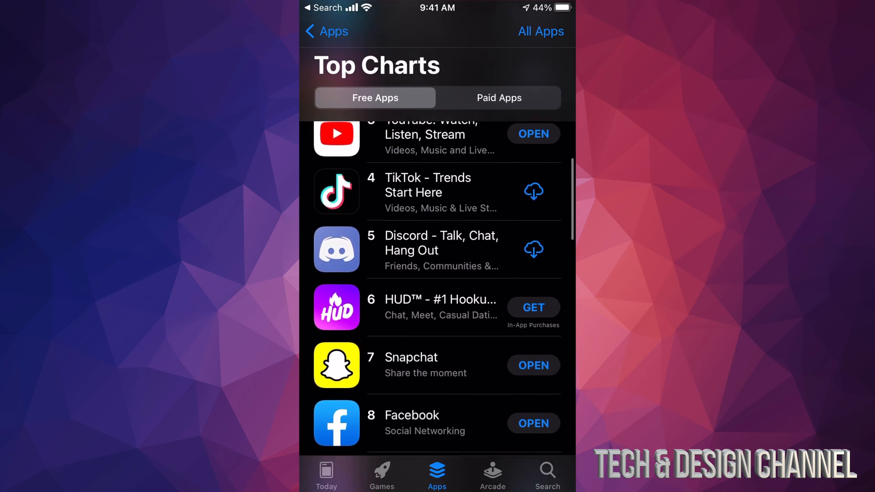
{"action": "scroll", "scroll_direction": "down", "scroll_amount": 3}
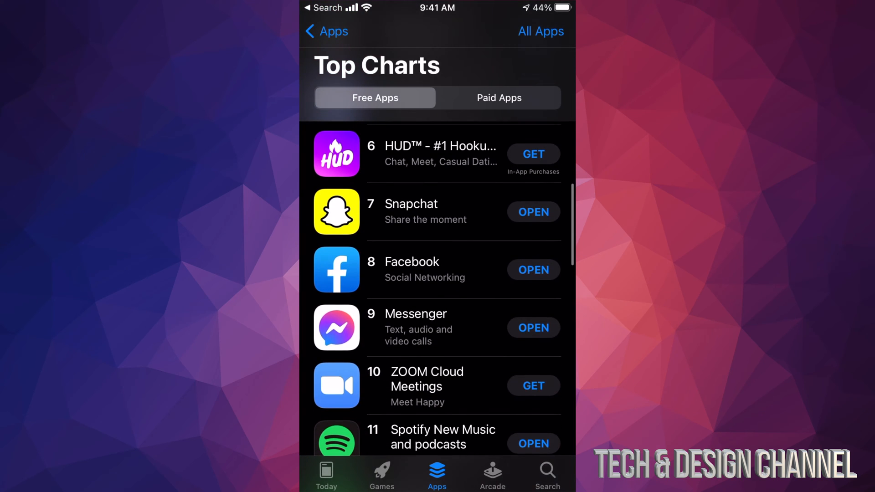
{"action": "scroll", "scroll_direction": "down", "scroll_amount": 3}
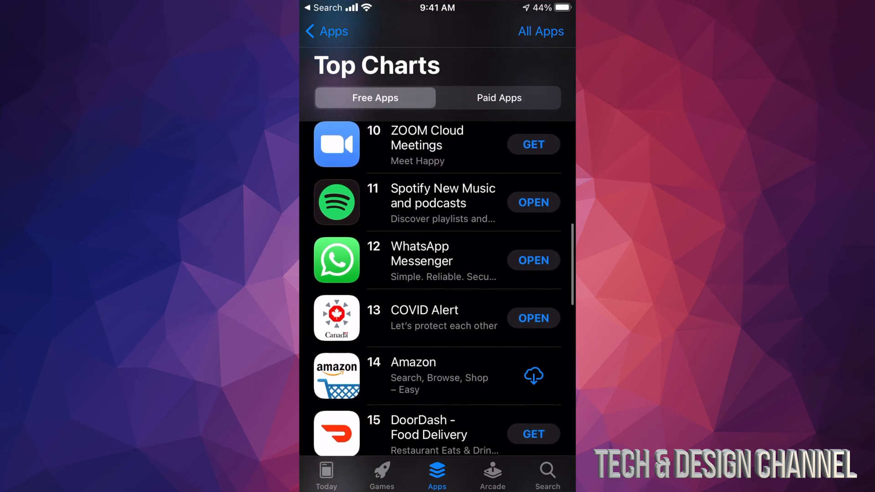
{"action": "scroll", "scroll_direction": "down", "scroll_amount": 3}
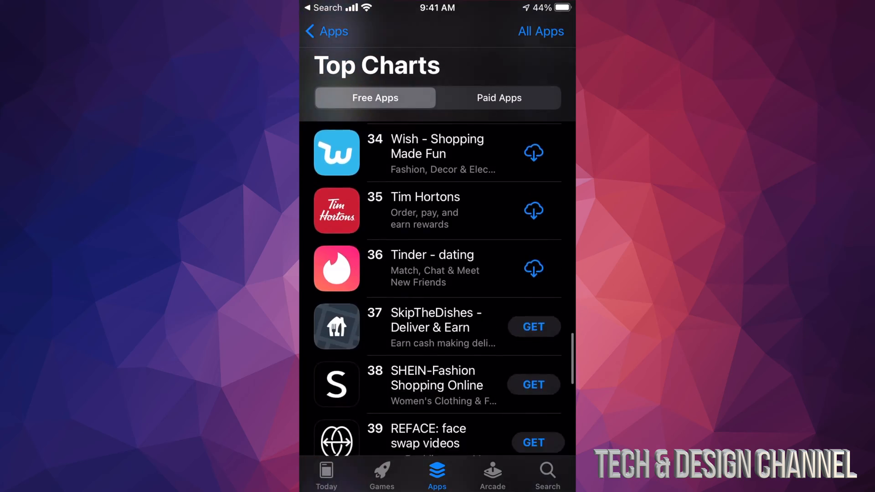
{"action": "scroll", "scroll_direction": "down", "scroll_amount": 3}
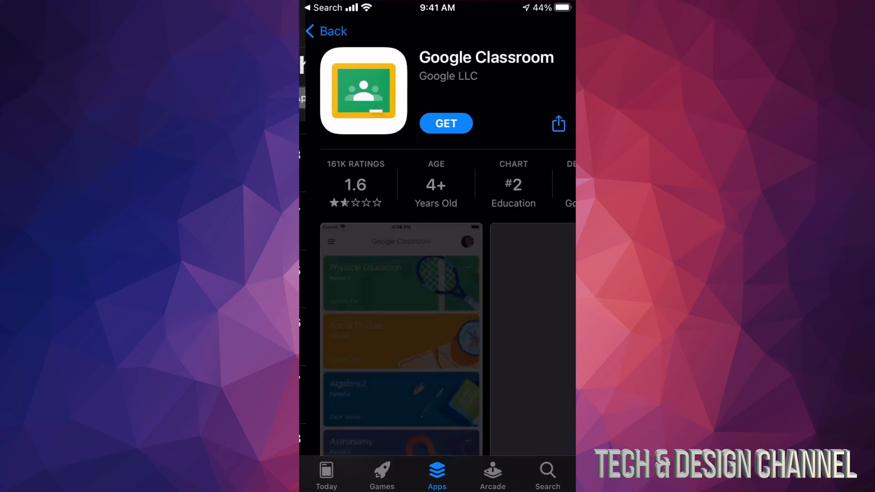
{"action": "left_click", "coordinate": [327, 31]}
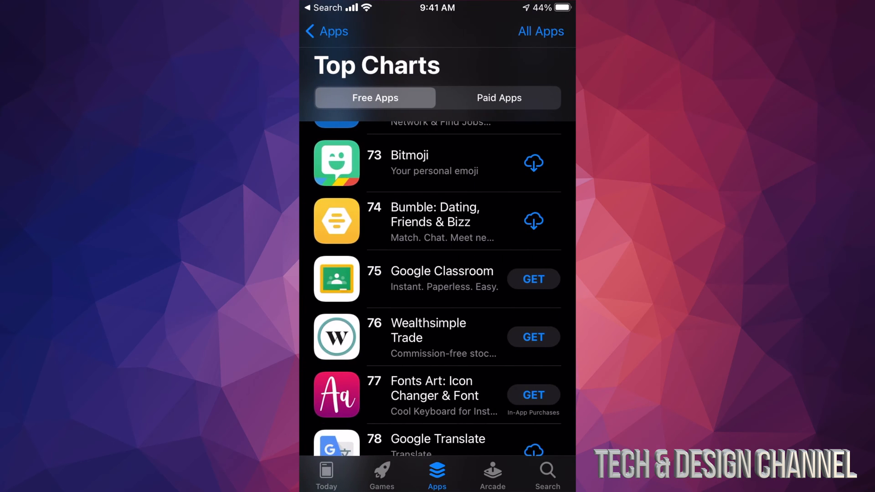
{"action": "scroll", "scroll_direction": "down", "scroll_amount": 3}
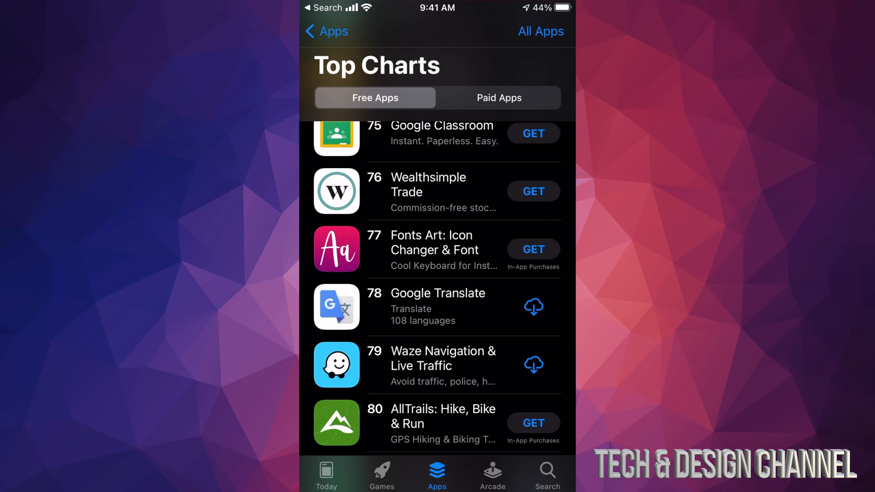
Get the free Fonts Art: Icon Changer & Font app, authorize the install, and view its store page.
{"action": "left_click", "coordinate": [533, 250]}
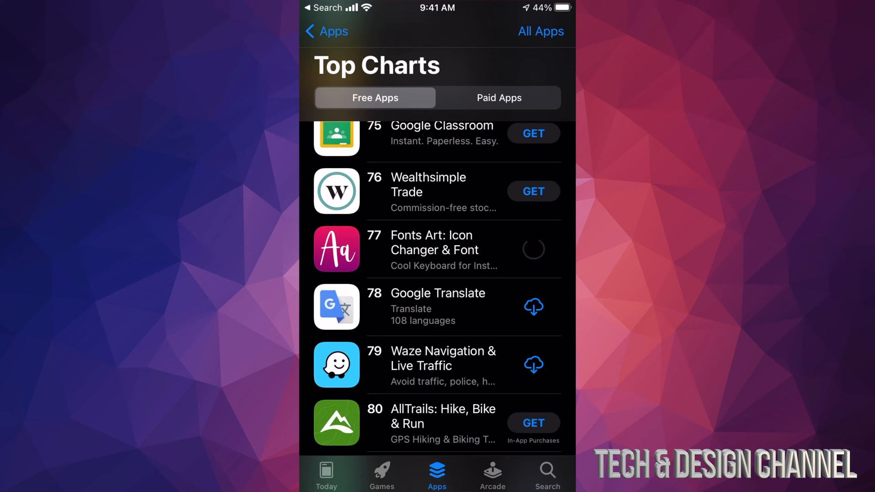
{"action": "left_click", "coordinate": [533, 249]}
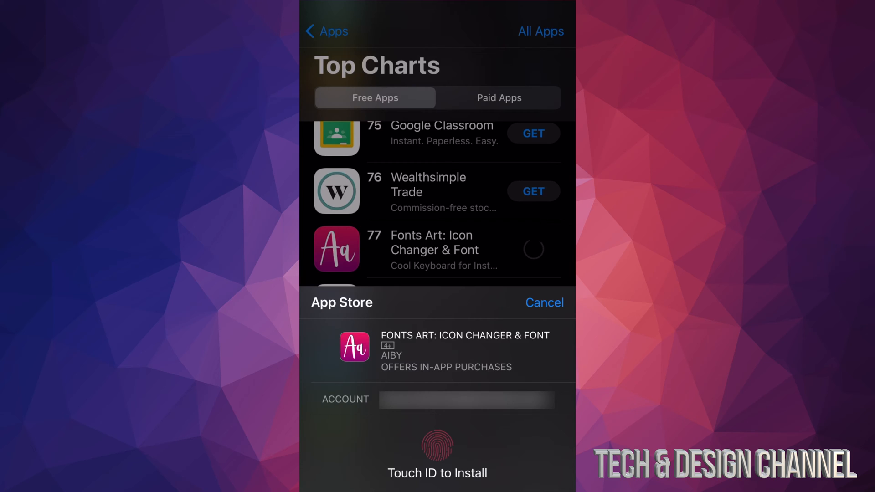
{"action": "left_click", "coordinate": [544, 302]}
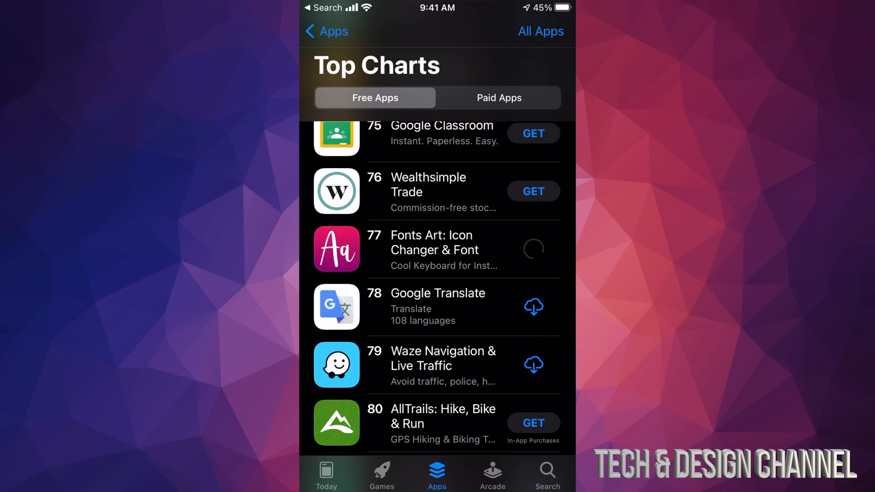
{"action": "left_click", "coordinate": [532, 249]}
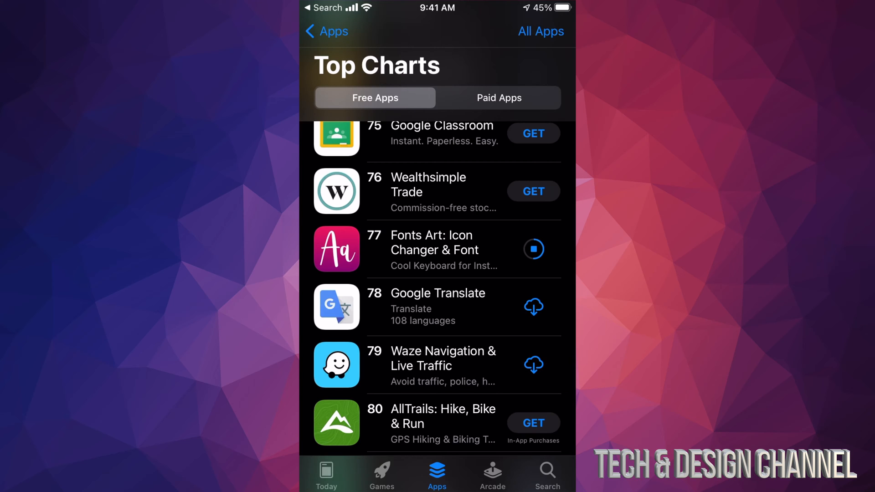
{"action": "left_click", "coordinate": [436, 250]}
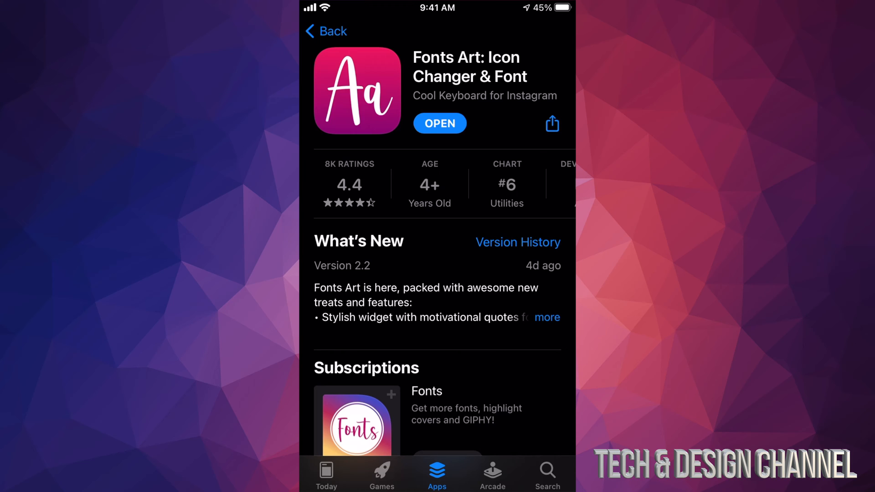
Read through Fonts Art's reviews and Information section, then scroll back up.
{"action": "scroll", "scroll_direction": "down", "scroll_amount": 3}
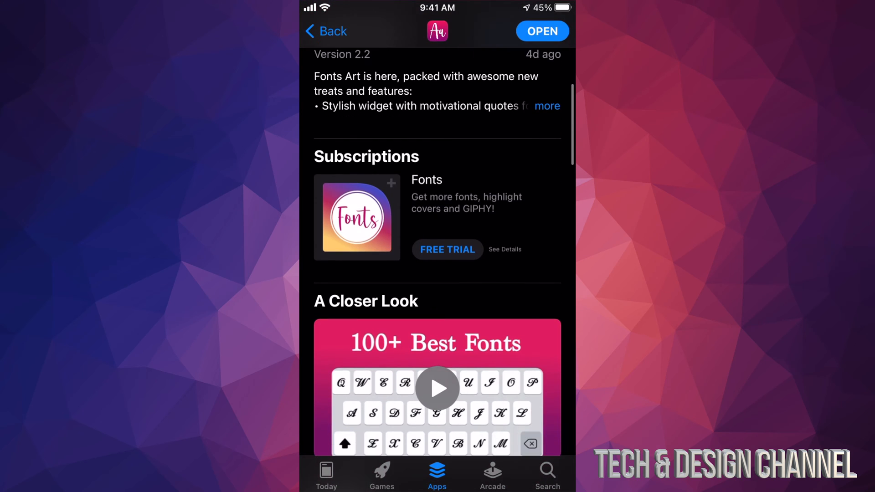
{"action": "scroll", "scroll_direction": "down", "scroll_amount": 3}
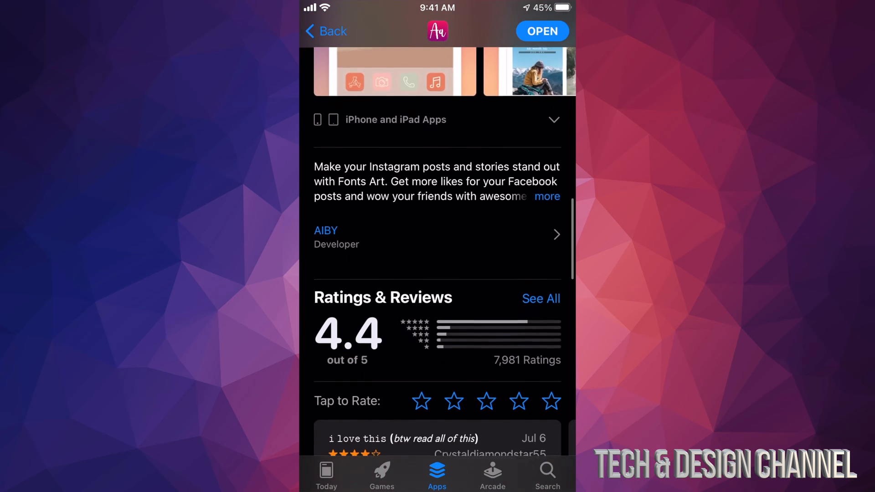
{"action": "scroll", "scroll_direction": "down", "scroll_amount": 3}
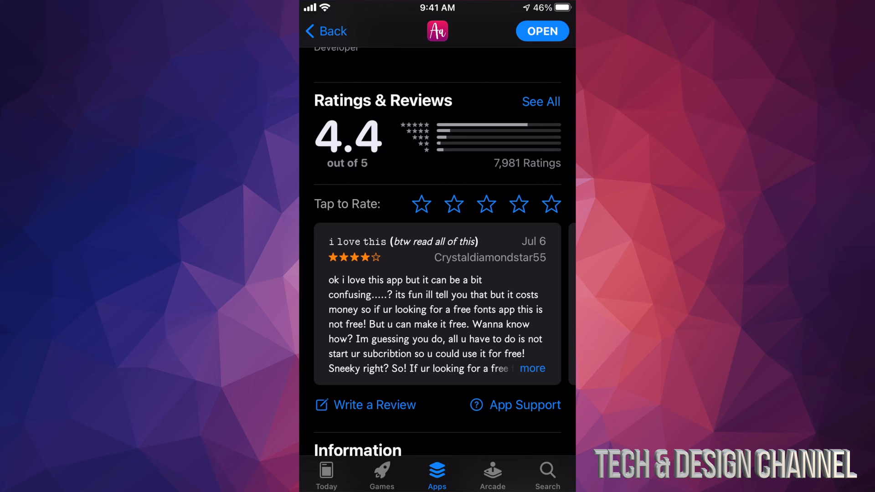
{"action": "scroll", "scroll_direction": "down", "scroll_amount": 3}
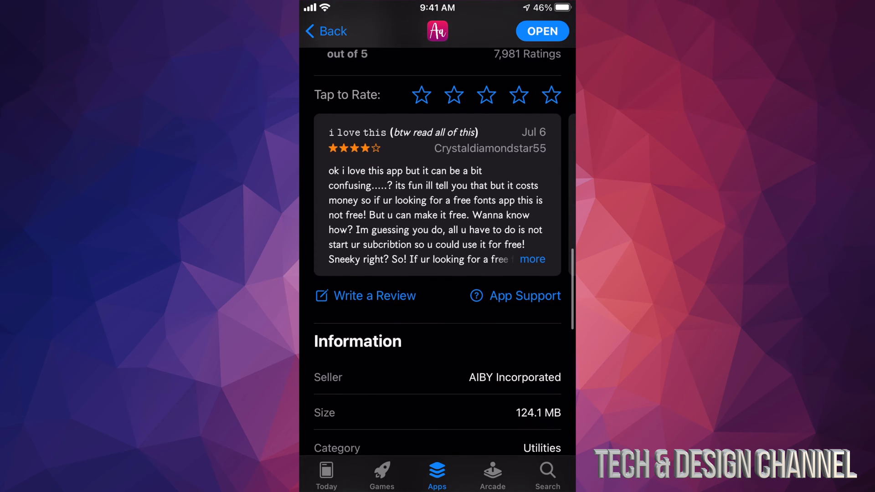
{"action": "scroll", "scroll_direction": "down", "scroll_amount": 3}
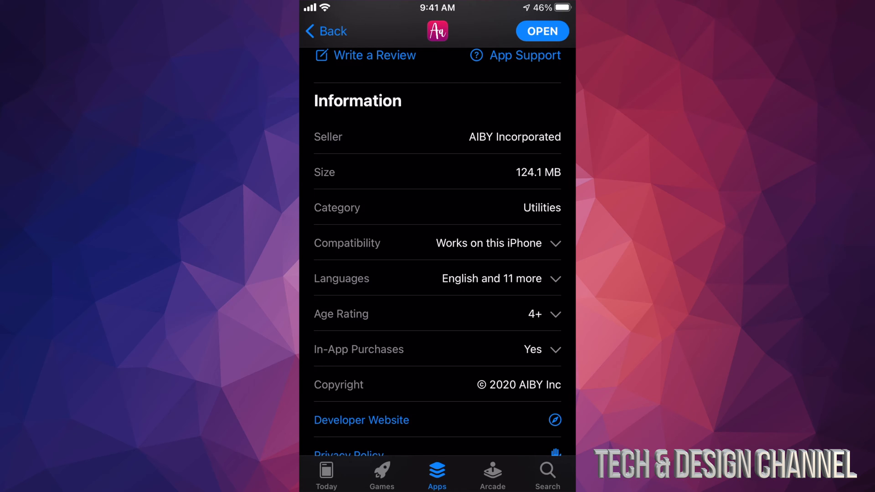
{"action": "scroll", "scroll_direction": "up", "scroll_amount": 3}
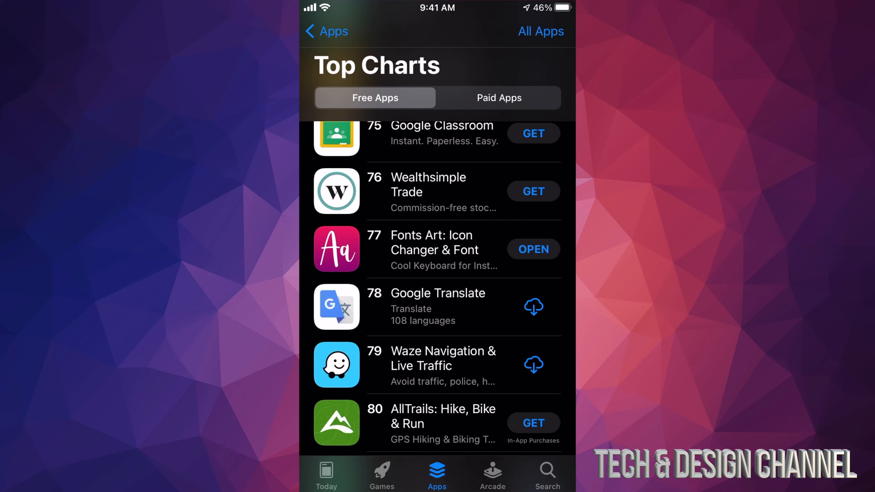
Switch the chart to Paid Apps and browse it past rank 12.
{"action": "left_click", "coordinate": [499, 97]}
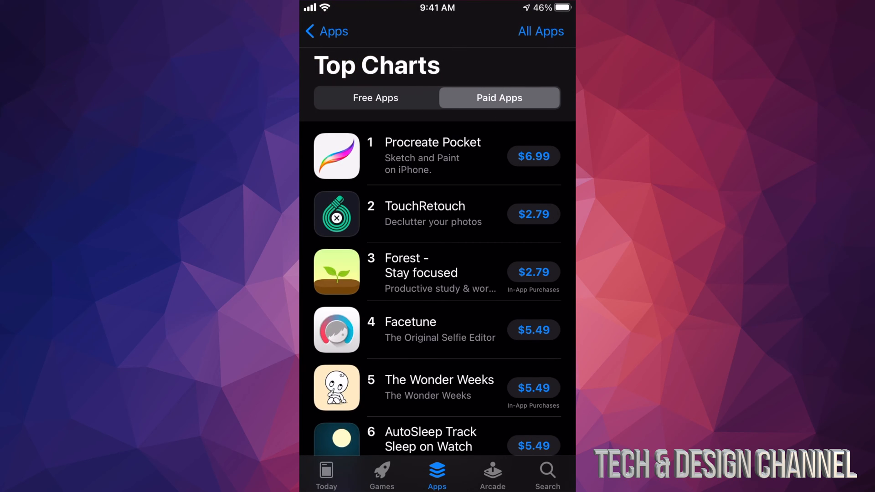
{"action": "scroll", "scroll_direction": "down", "scroll_amount": 3}
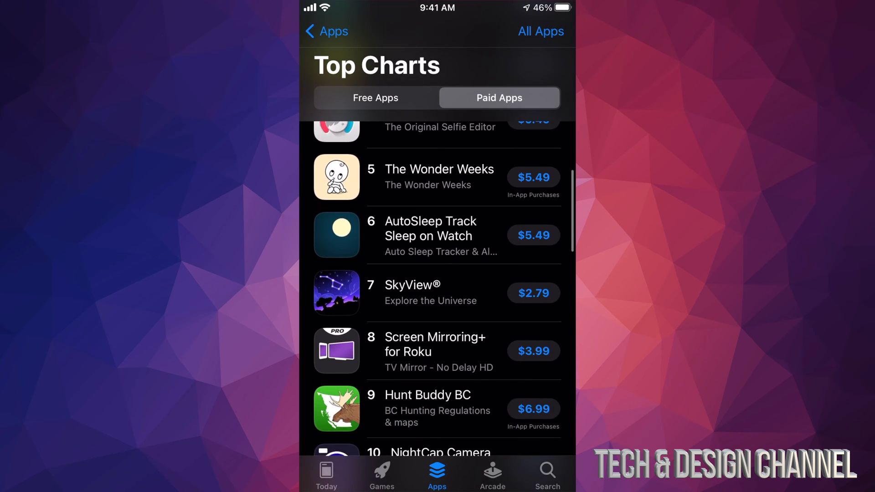
{"action": "scroll", "scroll_direction": "down", "scroll_amount": 3}
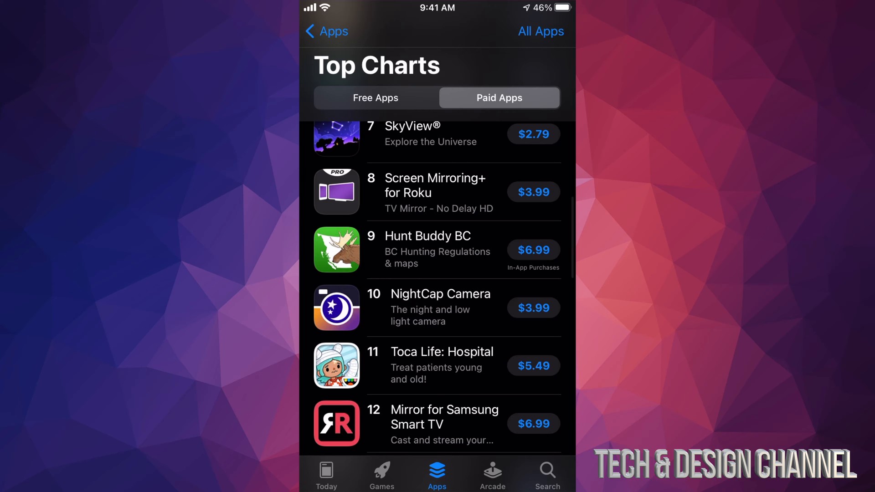
{"action": "scroll", "scroll_direction": "down", "scroll_amount": 3}
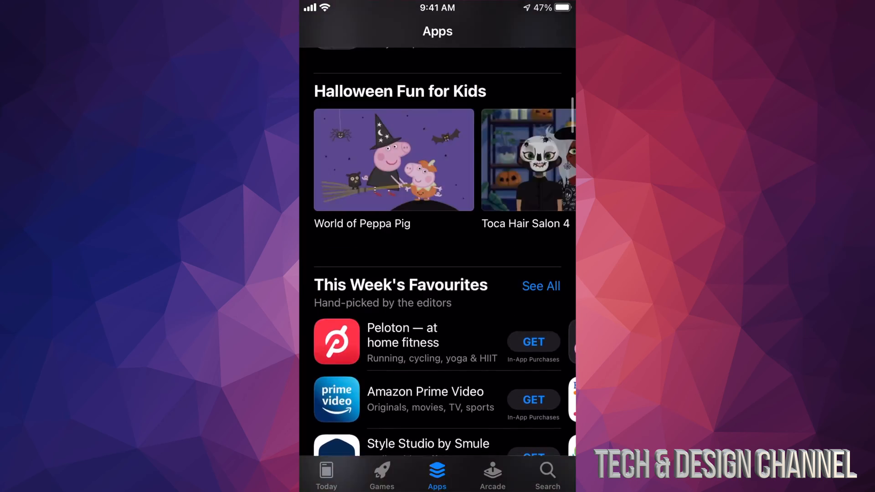
{"action": "scroll", "scroll_direction": "down", "scroll_amount": 3}
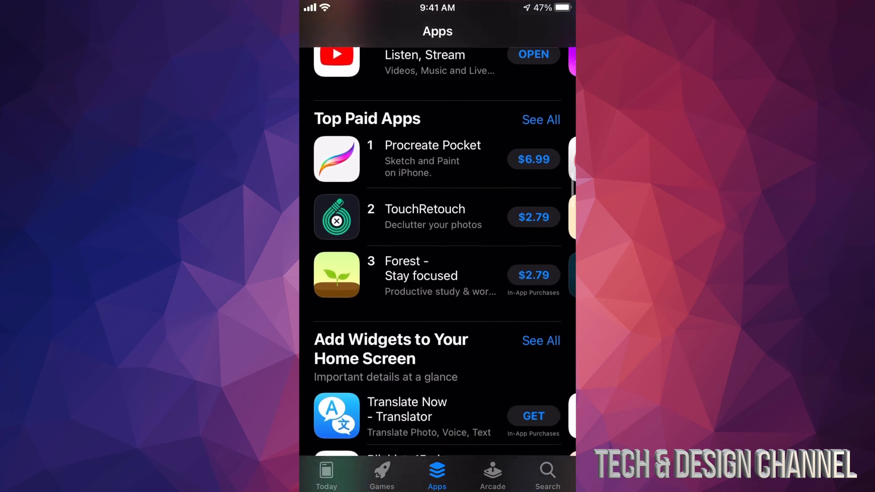
{"action": "scroll", "scroll_direction": "down", "scroll_amount": 3}
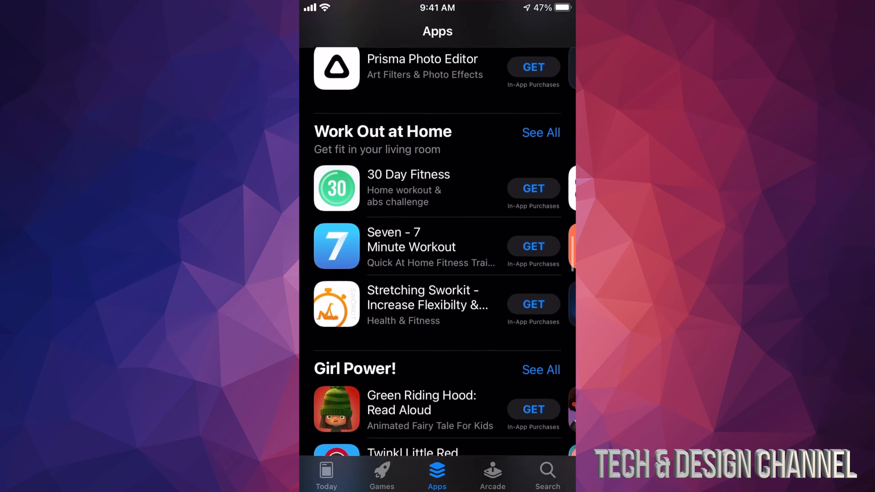
{"action": "scroll", "scroll_direction": "down", "scroll_amount": 3}
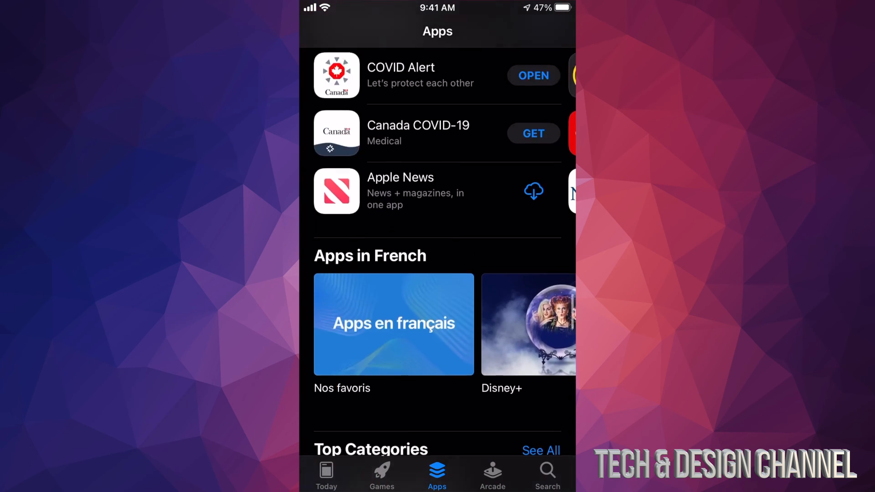
{"action": "scroll", "scroll_direction": "down", "scroll_amount": 3}
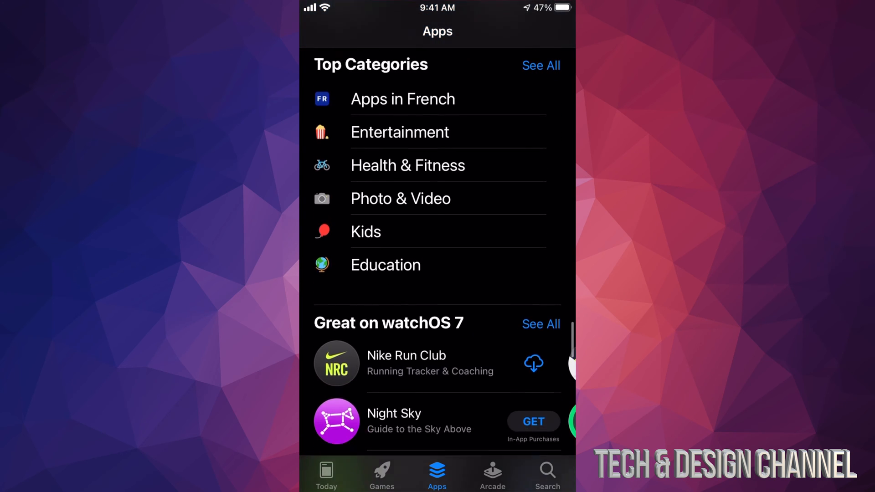
{"action": "scroll", "scroll_direction": "down", "scroll_amount": 3}
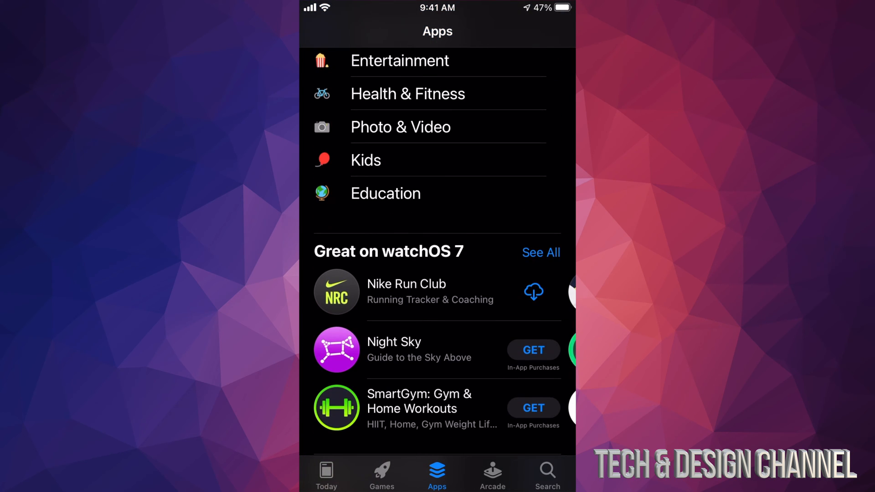
View the Education category, scroll the Apps page to its bottom links, and move to Arcade.
{"action": "left_click", "coordinate": [385, 193]}
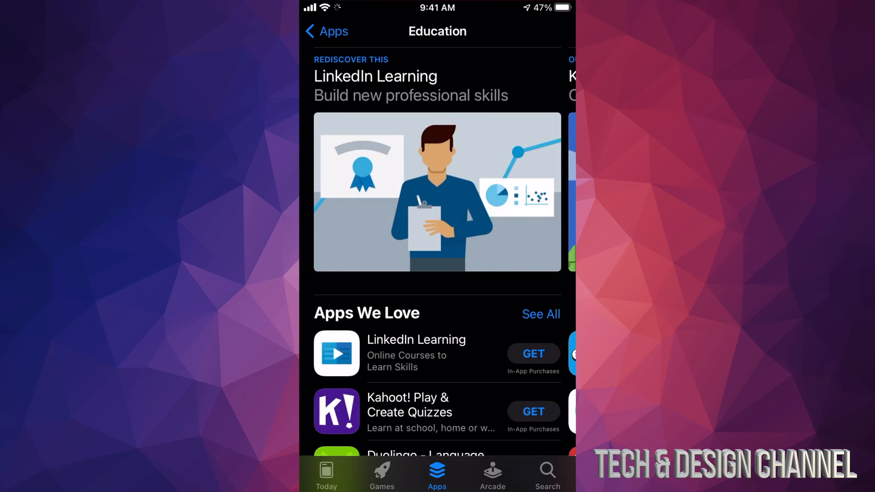
{"action": "scroll", "scroll_direction": "down", "scroll_amount": 3}
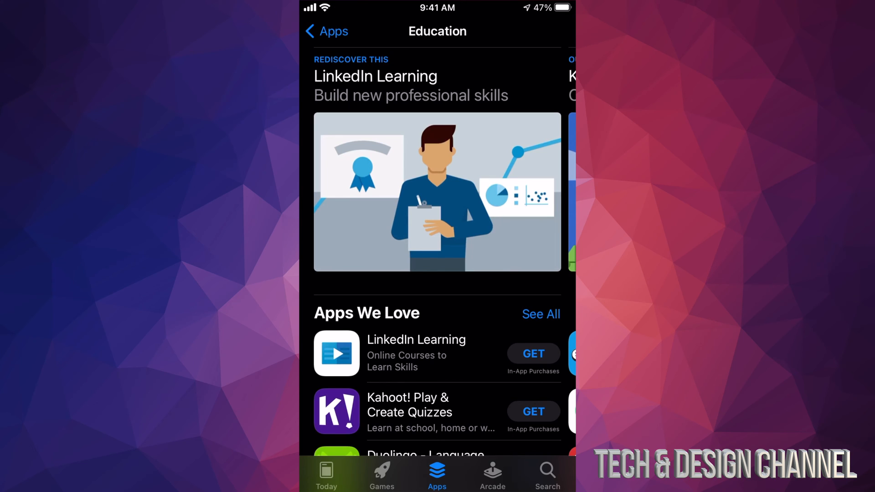
{"action": "scroll", "scroll_direction": "down", "scroll_amount": 3}
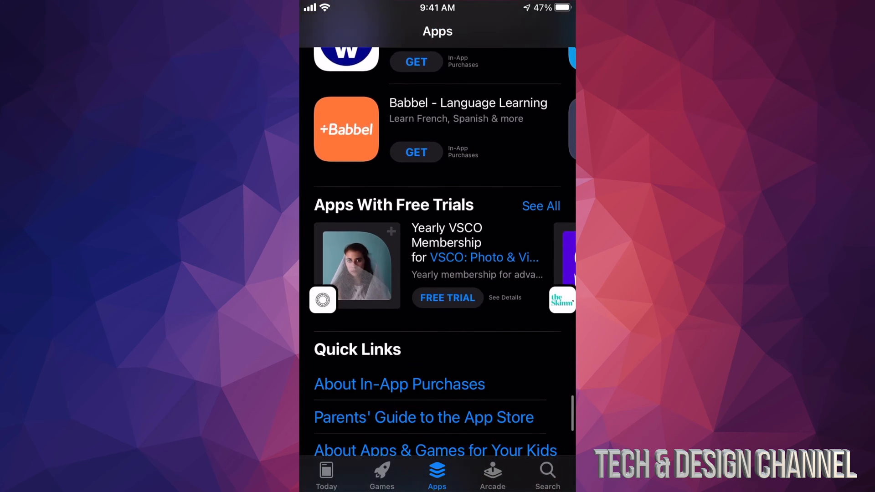
{"action": "scroll", "scroll_direction": "down", "scroll_amount": 3}
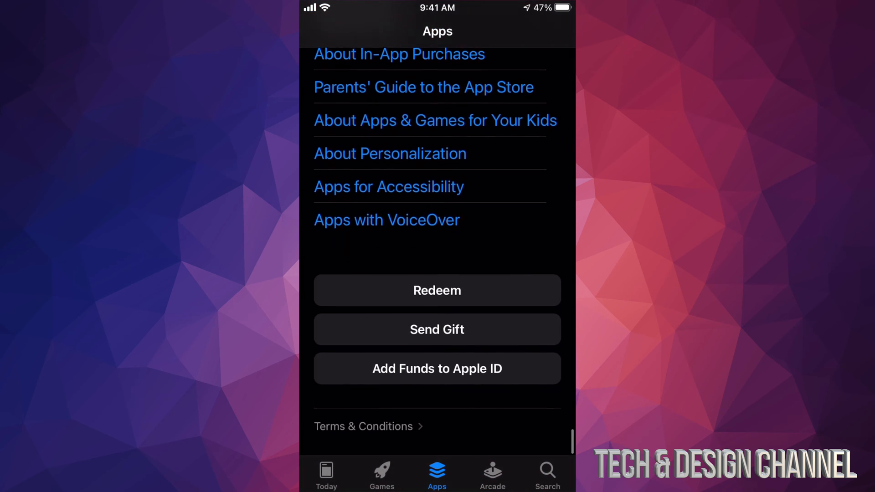
{"action": "scroll", "scroll_direction": "down", "scroll_amount": 3}
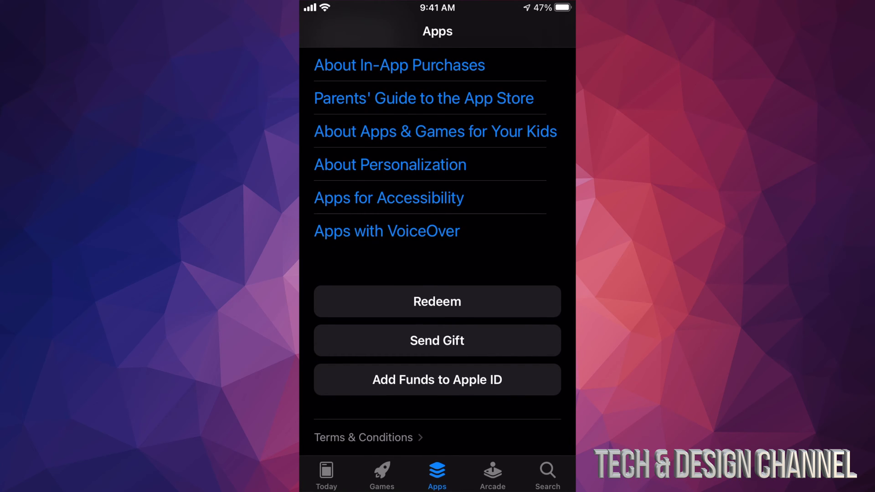
{"action": "left_click", "coordinate": [493, 477]}
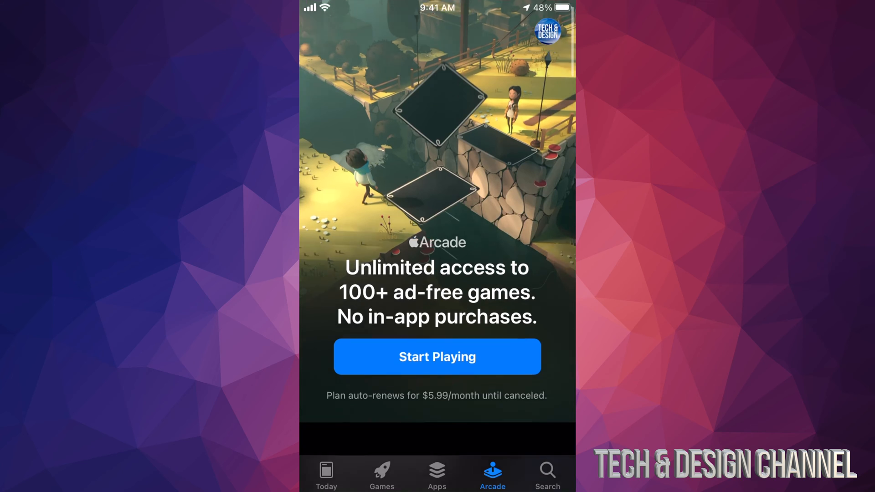
Browse the Apple Arcade game picks and categories, then switch to Games.
{"action": "scroll", "scroll_direction": "down", "scroll_amount": 3}
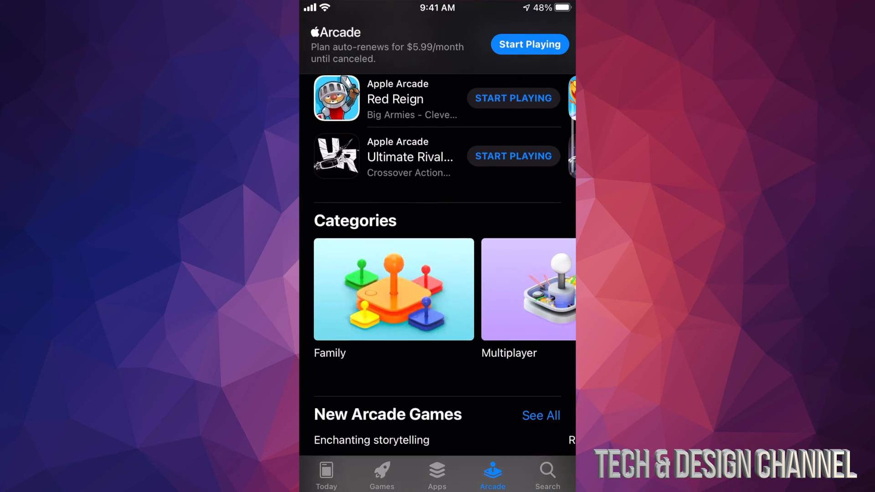
{"action": "scroll", "scroll_direction": "down", "scroll_amount": 3}
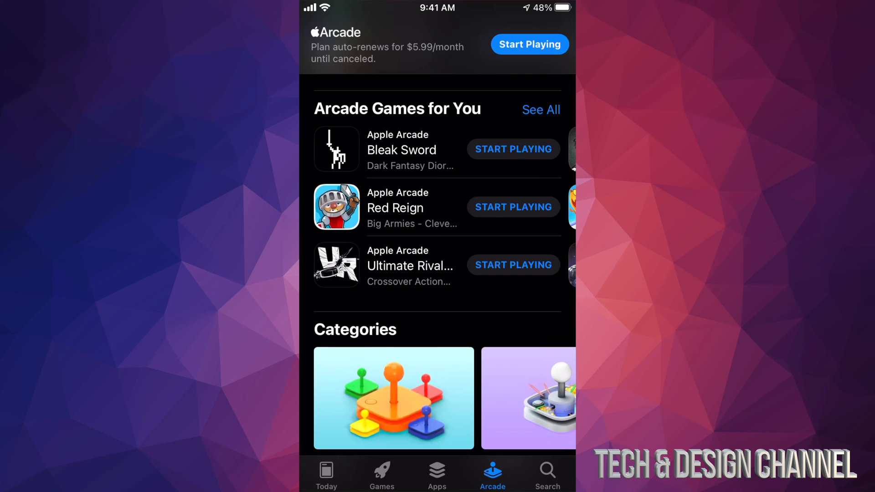
{"action": "left_click", "coordinate": [381, 474]}
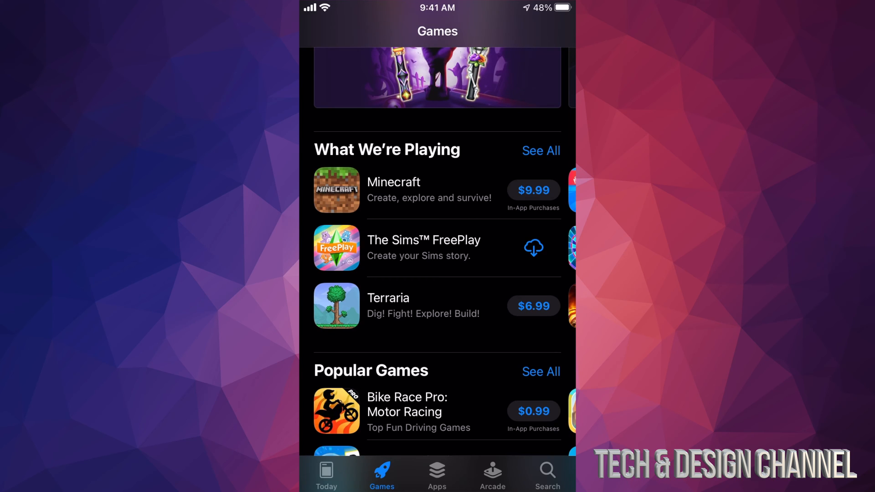
Scroll the Games page through Popular Games and bring up App Store search.
{"action": "scroll", "scroll_direction": "down", "scroll_amount": 3}
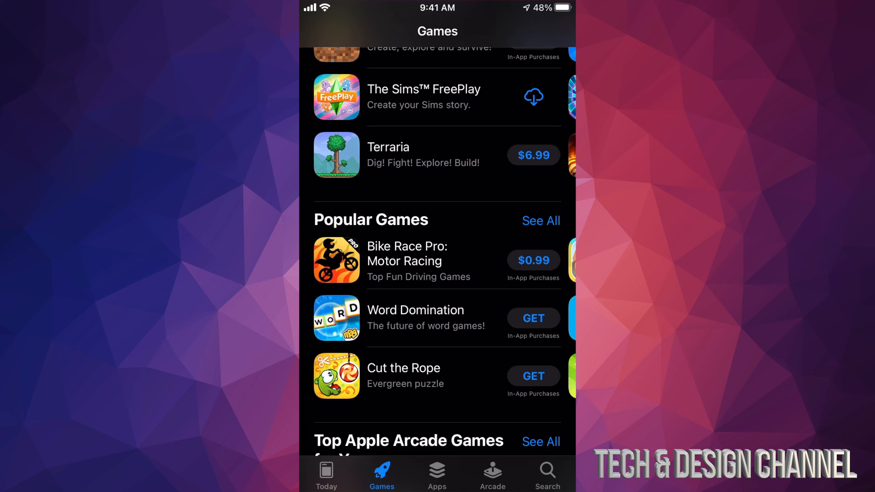
{"action": "left_click", "coordinate": [546, 474]}
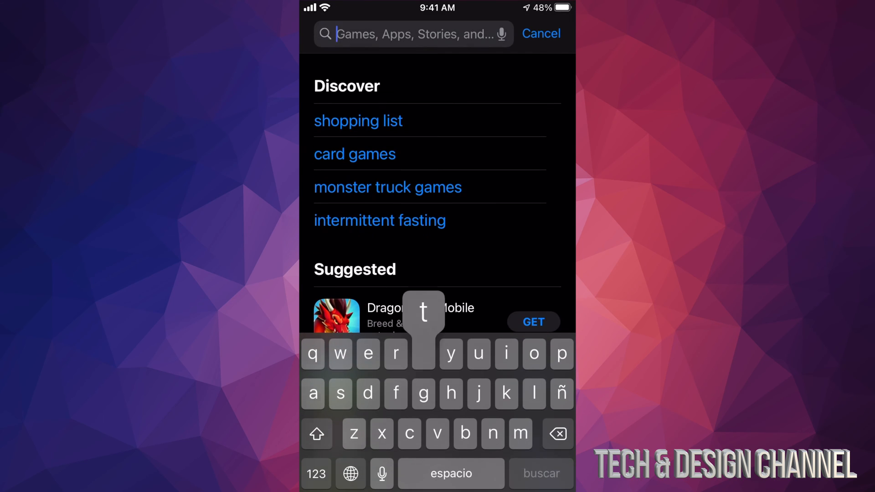
Search for 'twitter' and browse the results past Tweetbot, Hootsuite and unfollow for Twitter.
{"action": "type", "text": "twitter"}
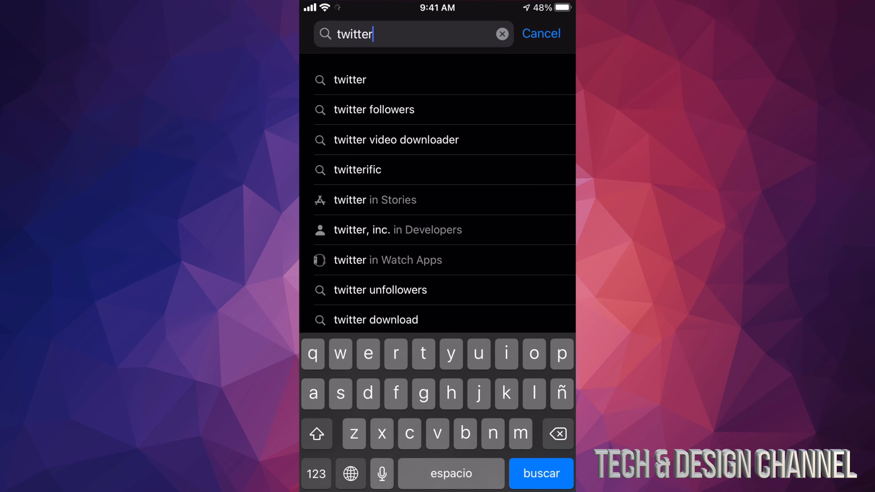
{"action": "left_click", "coordinate": [539, 473]}
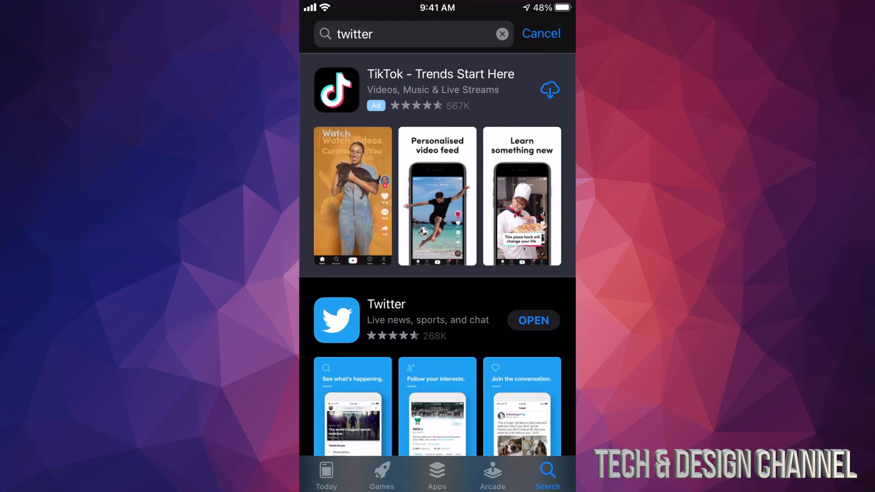
{"action": "scroll", "scroll_direction": "down", "scroll_amount": 3}
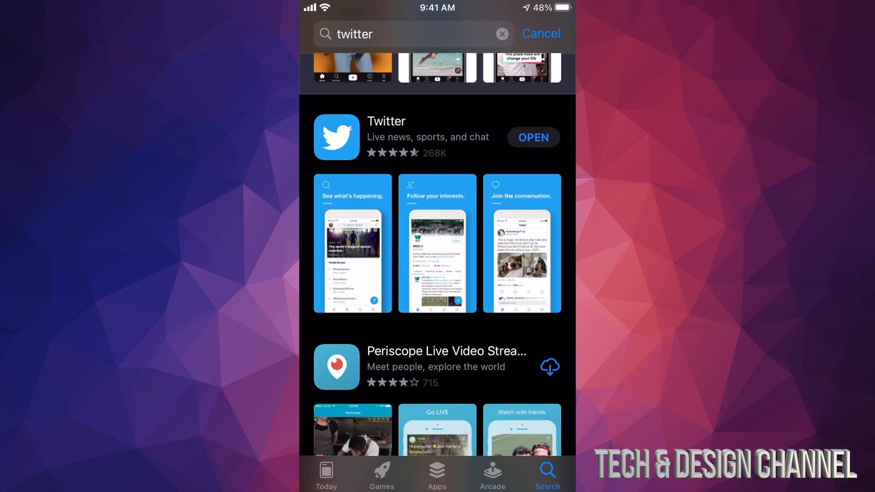
{"action": "scroll", "scroll_direction": "down", "scroll_amount": 3}
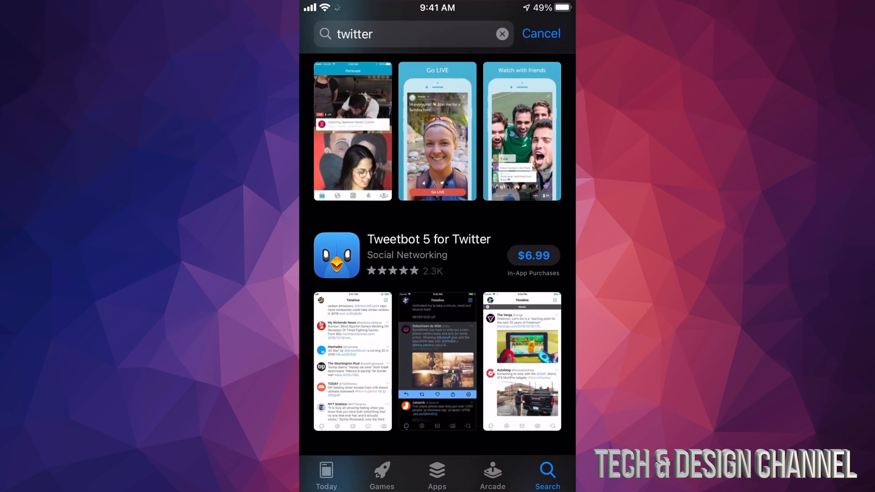
{"action": "scroll", "scroll_direction": "down", "scroll_amount": 3}
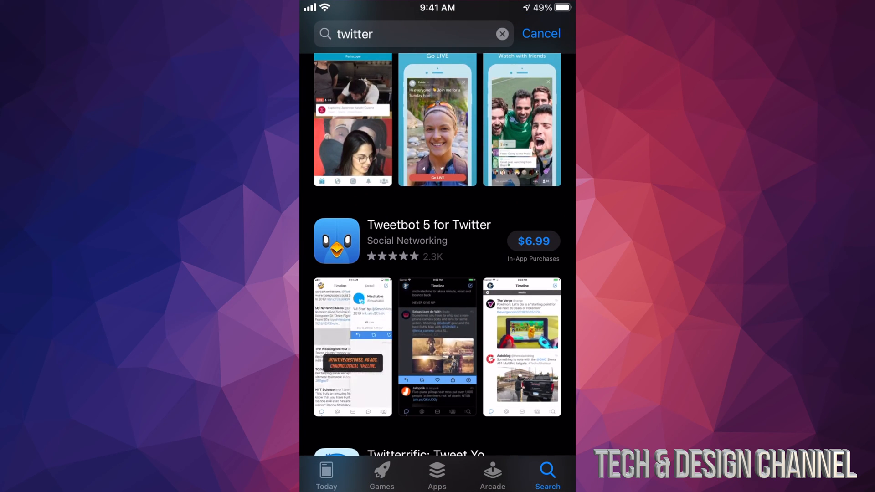
{"action": "scroll", "scroll_direction": "down", "scroll_amount": 3}
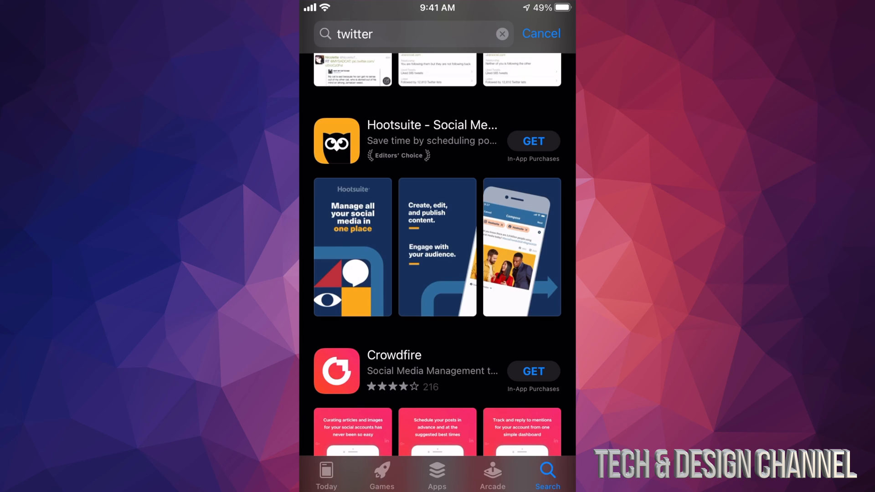
{"action": "scroll", "scroll_direction": "down", "scroll_amount": 3}
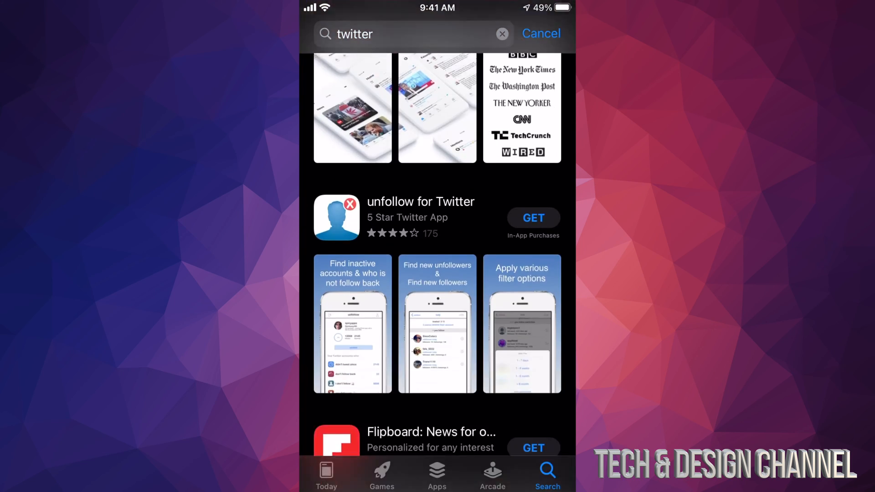
Return to the Today stories page and glance down it.
{"action": "left_click", "coordinate": [326, 475]}
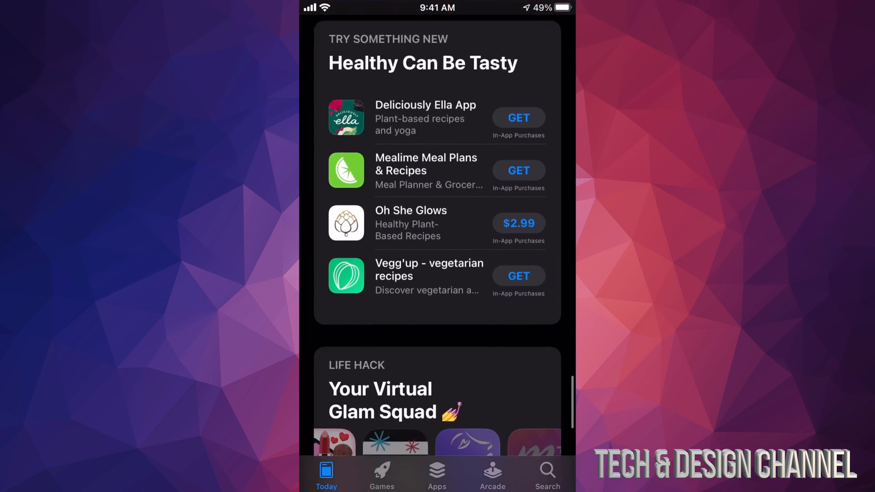
{"action": "scroll", "scroll_direction": "down", "scroll_amount": 3}
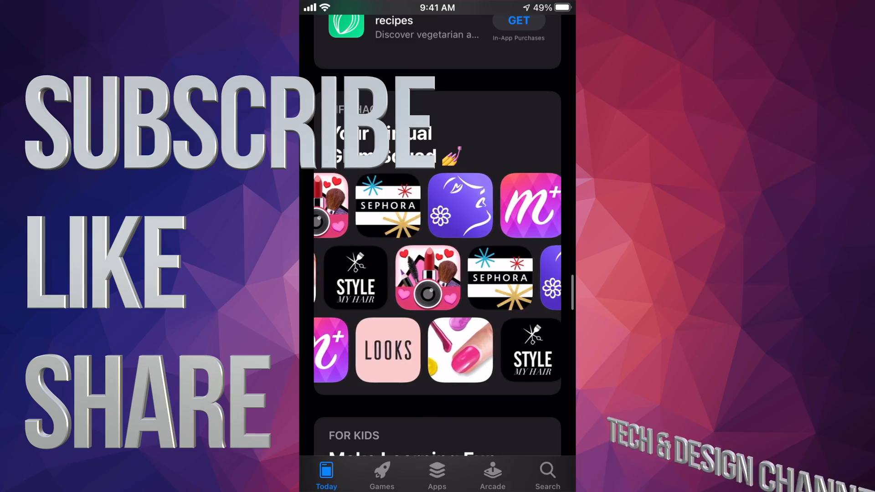